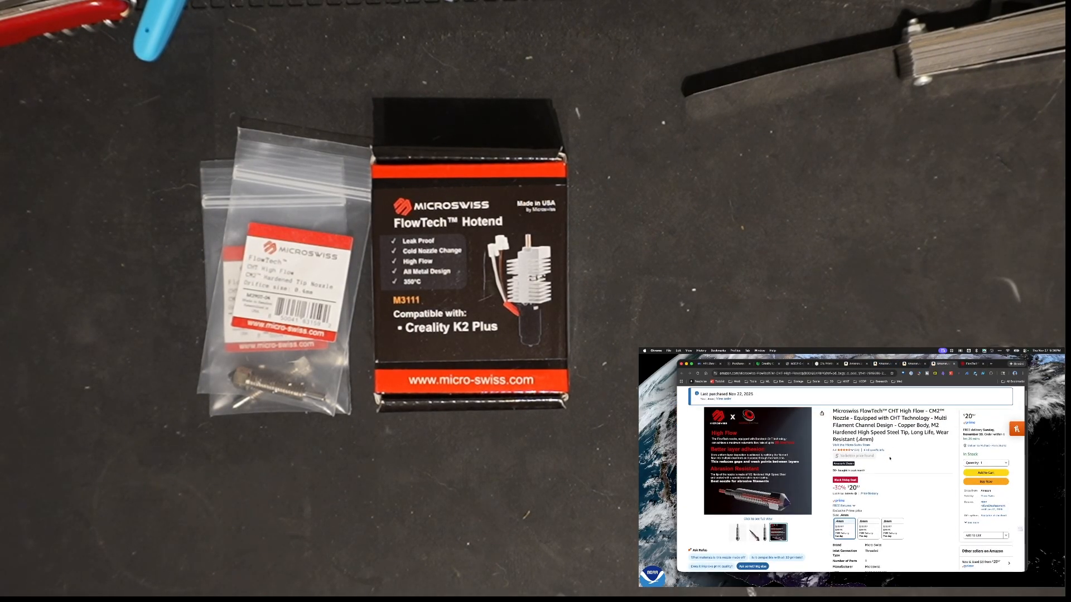
- Scroll down PCBWay's PCB Design page to the project basic information form
{"action": "scroll", "scroll_direction": "down", "scroll_amount": 3}
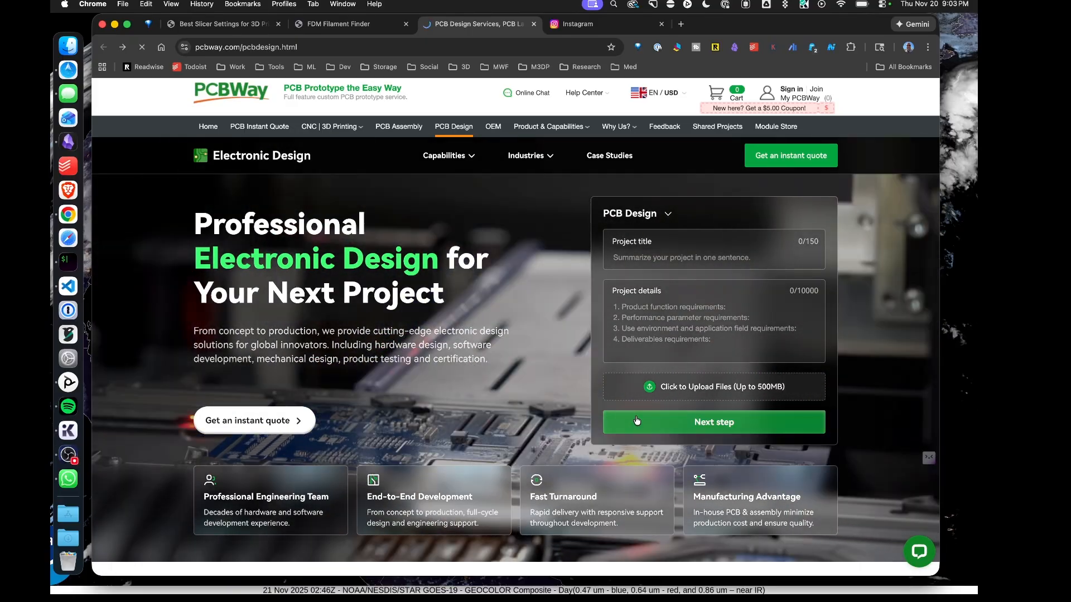
- Go to the Professional PCB Layout page and scroll through its rapid-turnaround hero section
{"action": "left_click", "coordinate": [714, 422]}
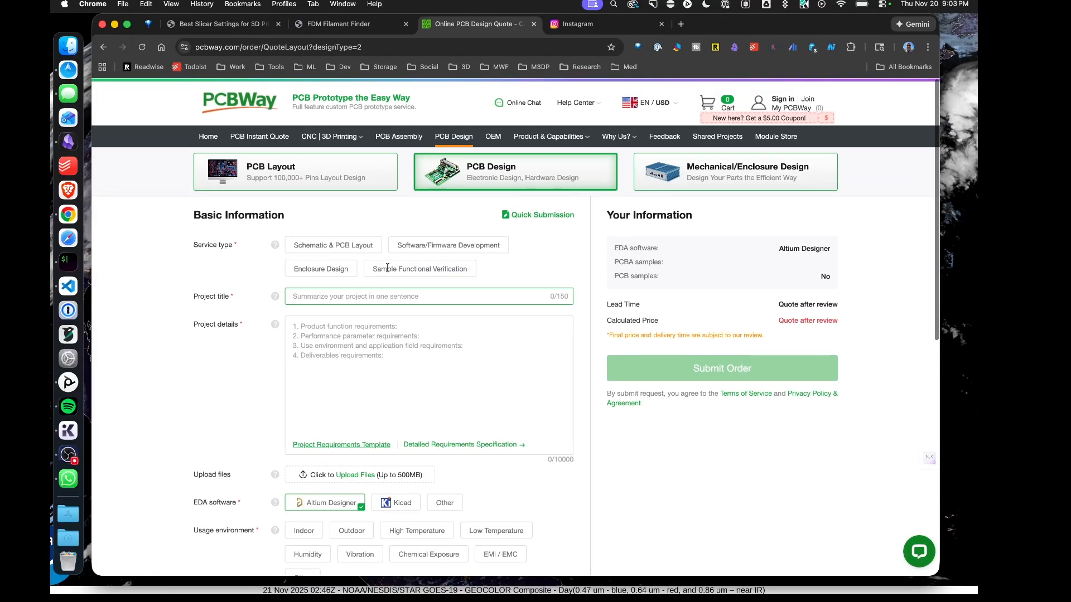
{"action": "scroll", "scroll_direction": "down", "scroll_amount": 3}
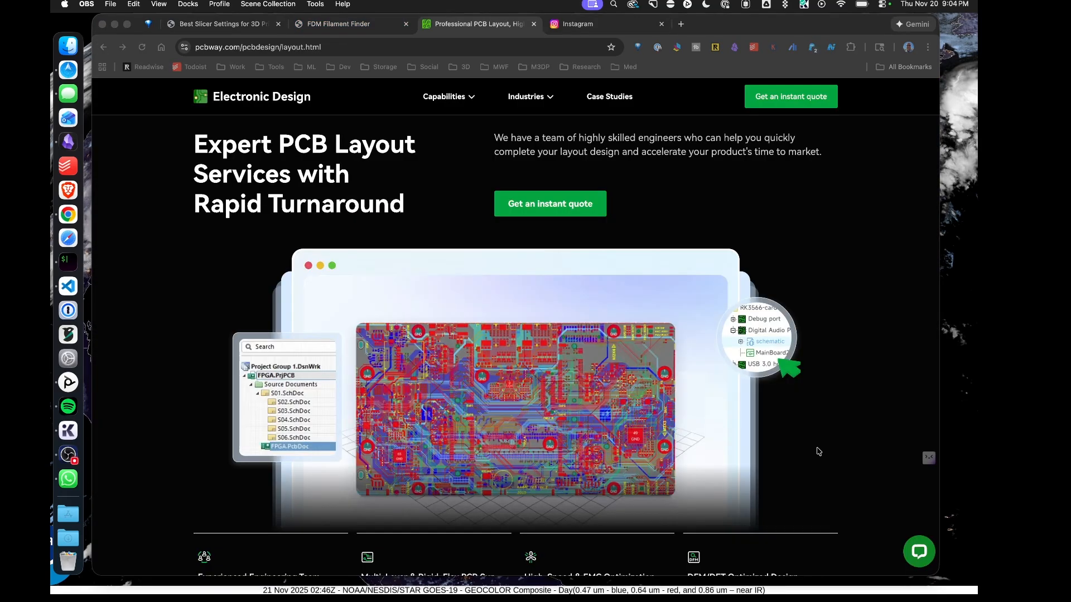
{"action": "mouse_move", "coordinate": [695, 366]}
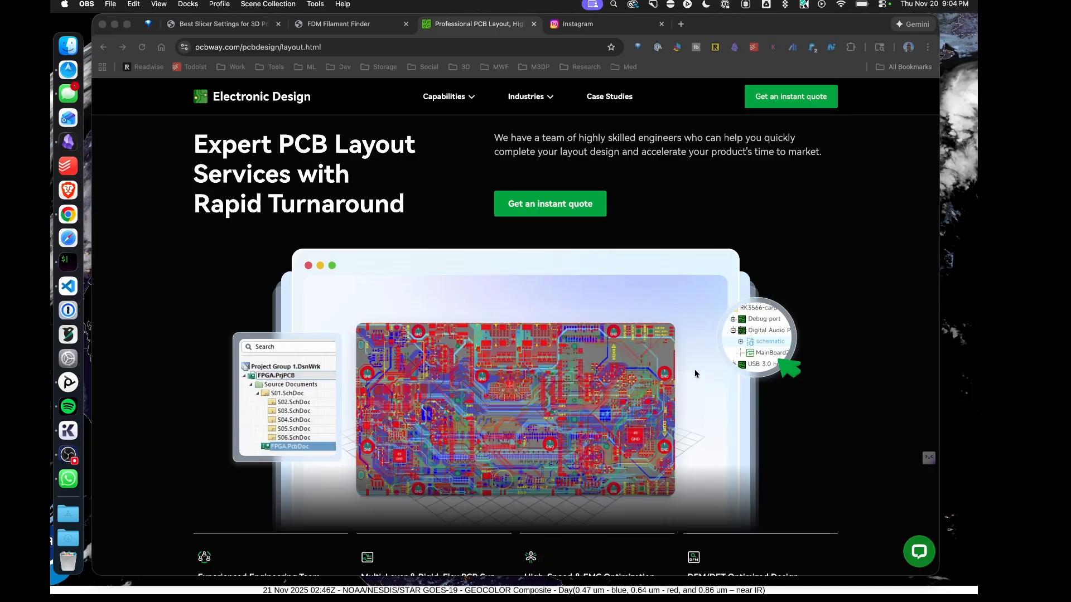
{"action": "mouse_move", "coordinate": [798, 406]}
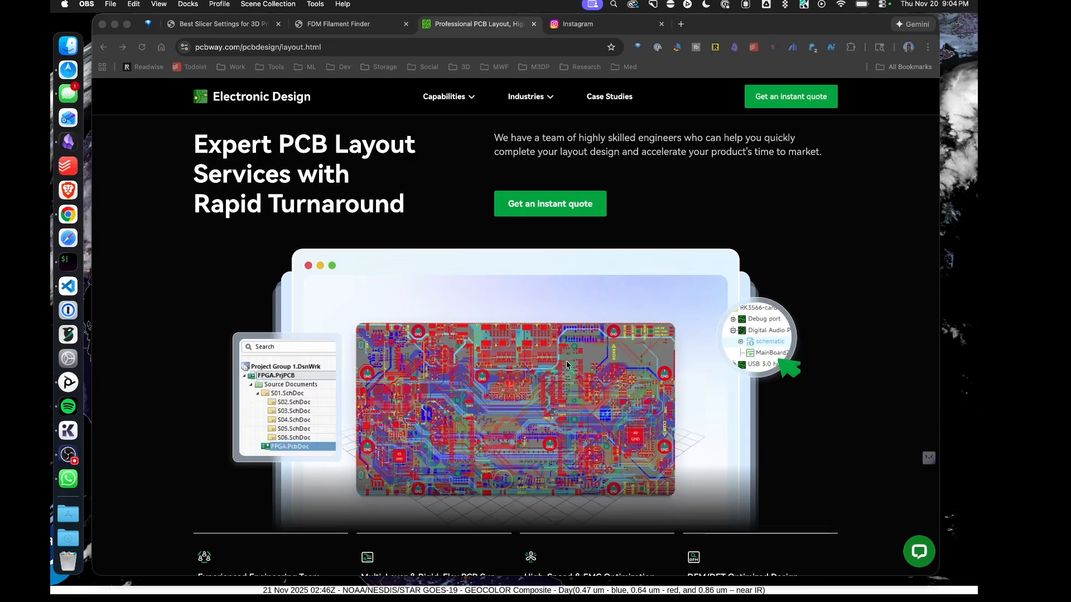
{"action": "mouse_move", "coordinate": [67, 406]}
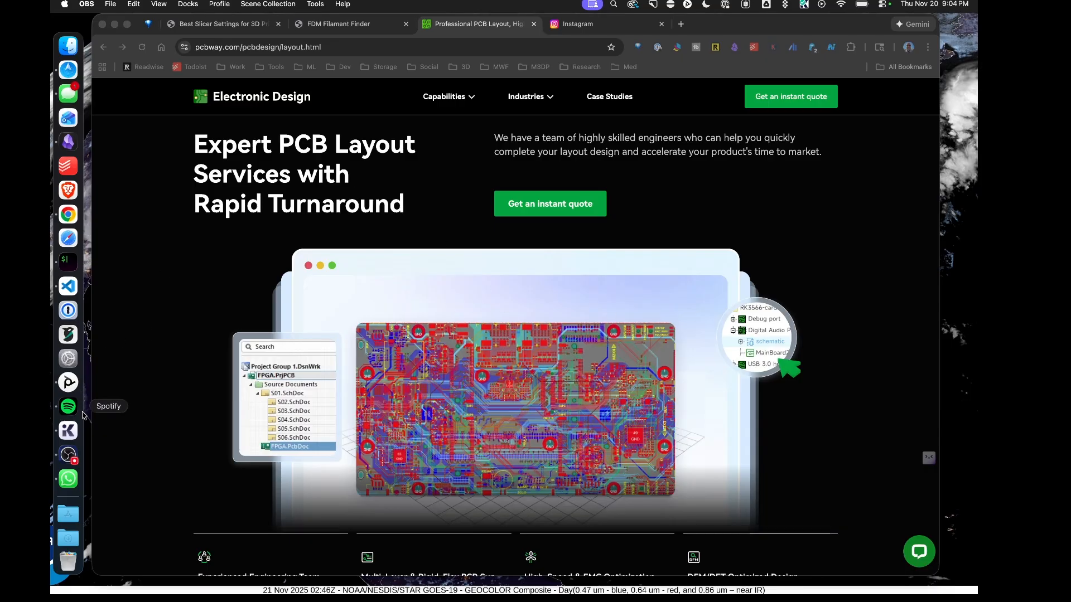
{"action": "mouse_move", "coordinate": [970, 479]}
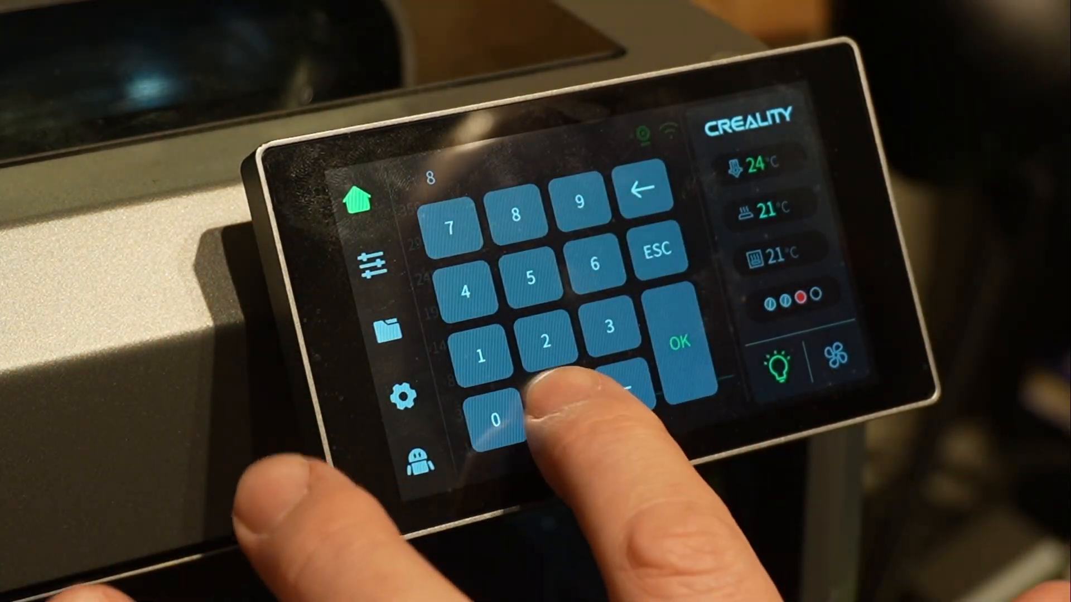
- Confirm an 80°C nozzle target on the touchscreen and watch the hotend heat past 70°C
{"action": "left_click", "coordinate": [681, 356]}
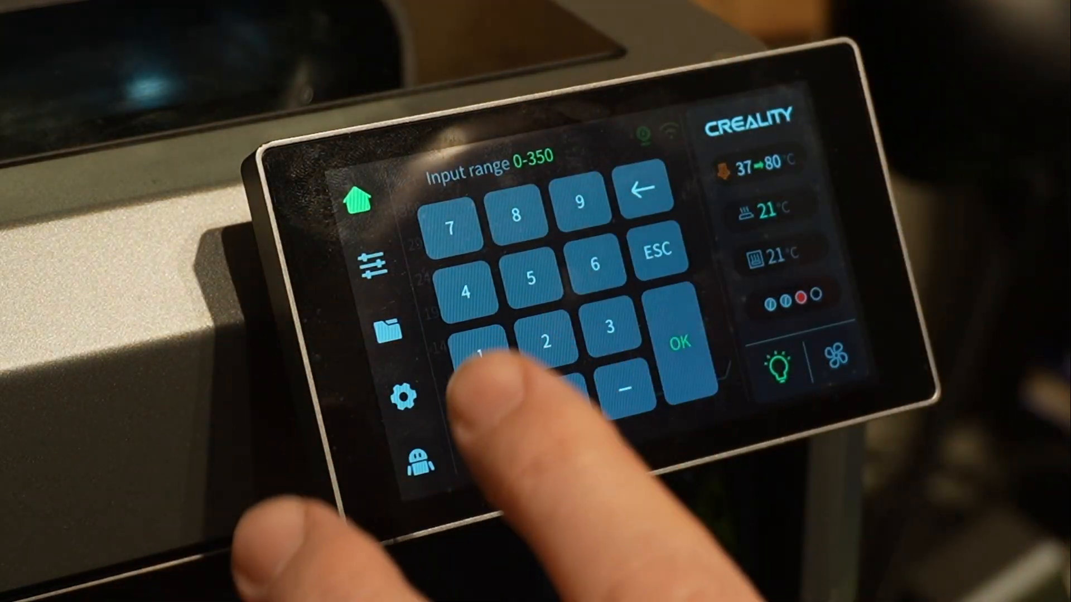
{"action": "left_click", "coordinate": [679, 356]}
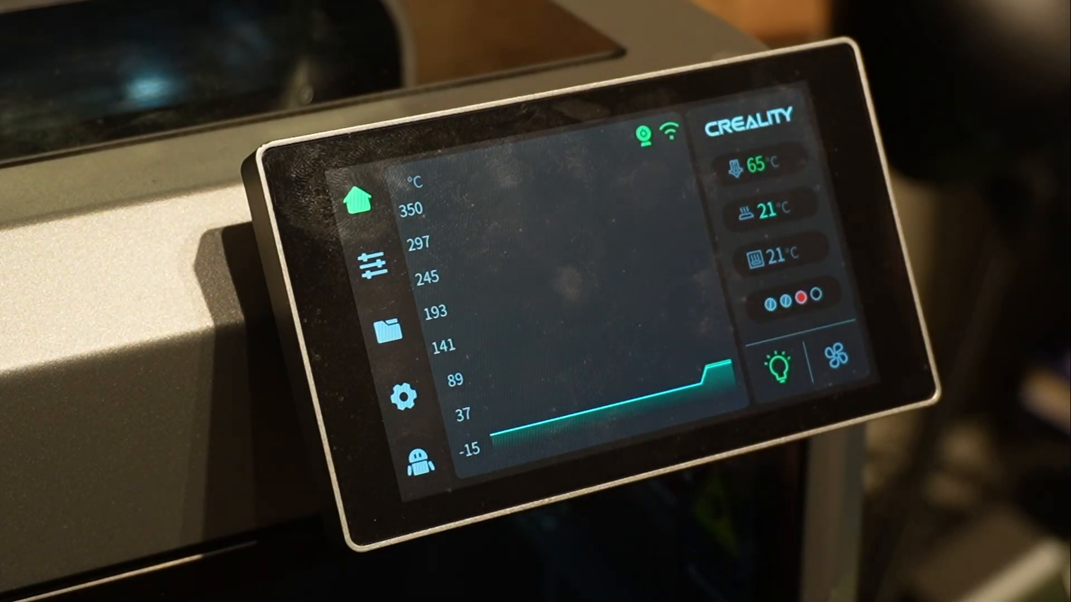
{"action": "left_click", "coordinate": [373, 270]}
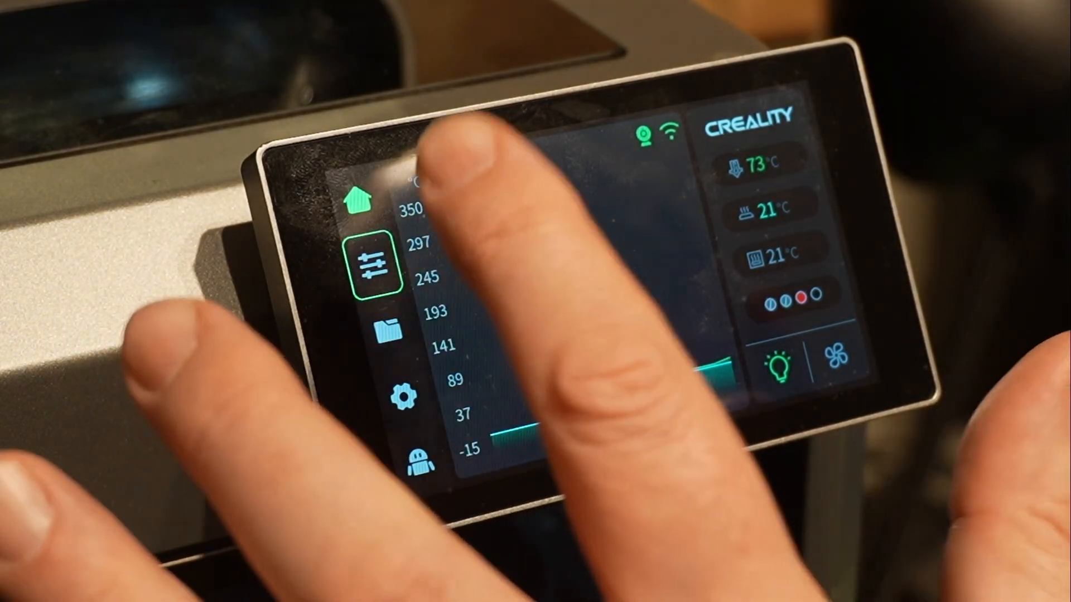